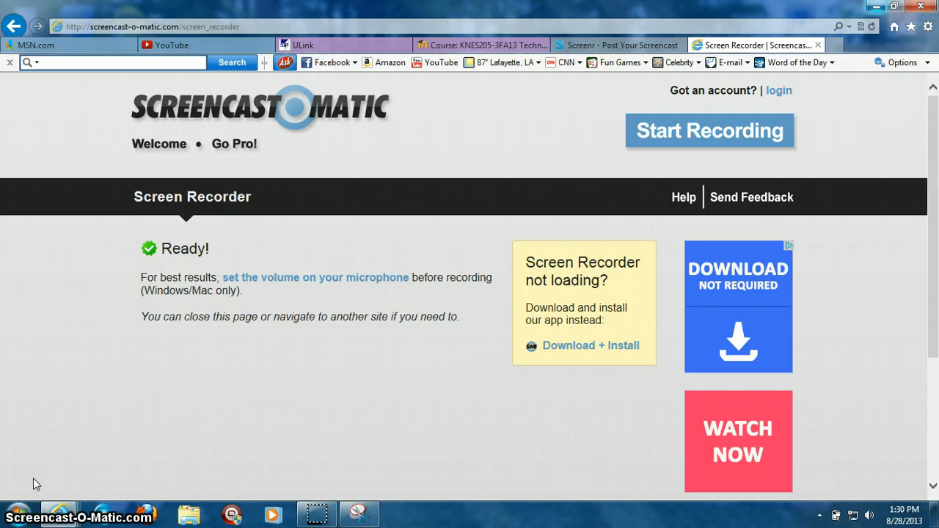
mouse_move(83, 297)
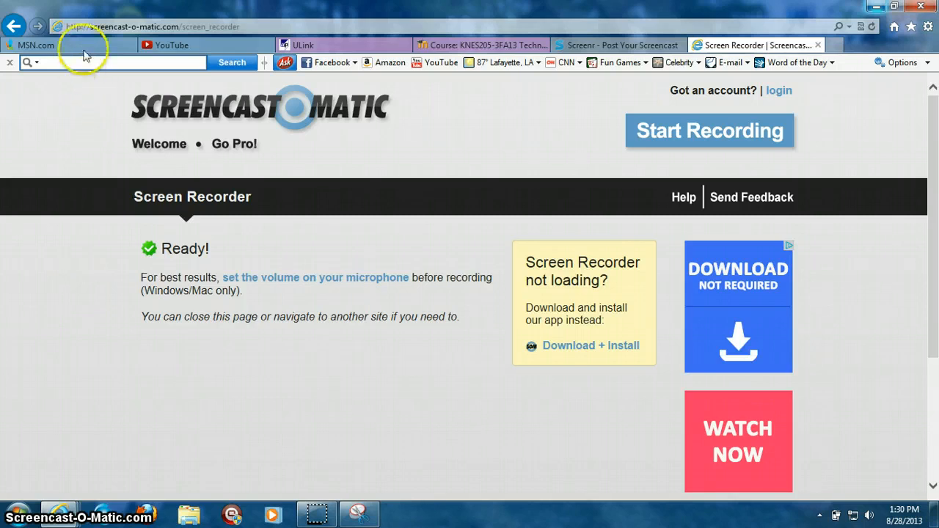
Step: Select the Screencast-O-Matic recorder page's web address in the browser bar
click(154, 26)
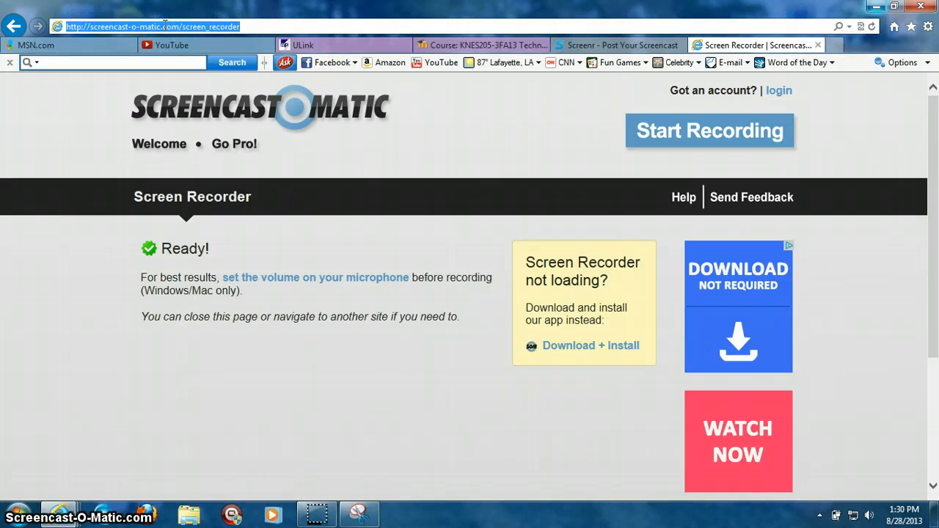
mouse_move(167, 39)
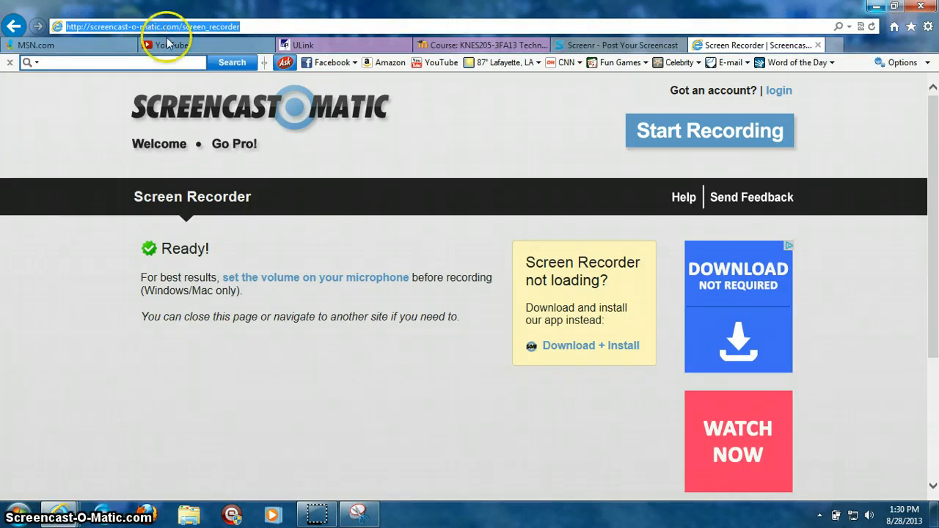
mouse_move(66, 286)
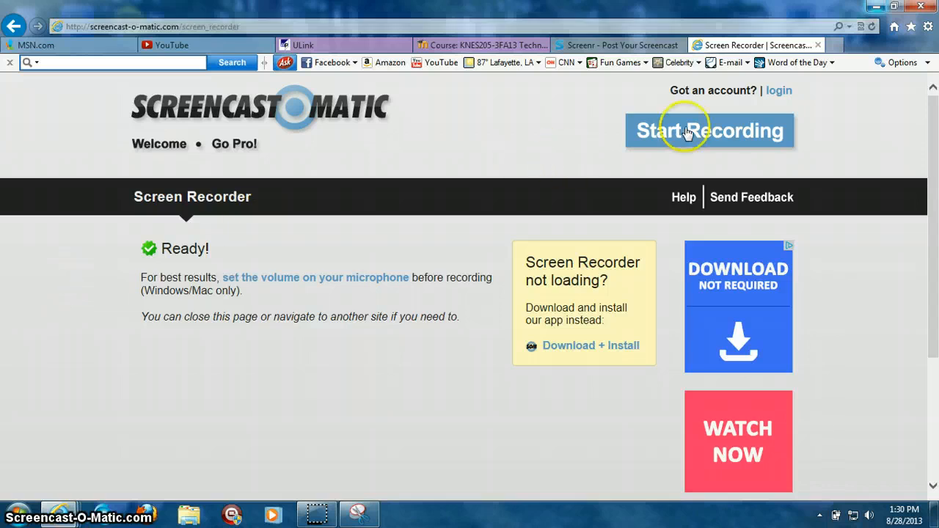
mouse_move(686, 132)
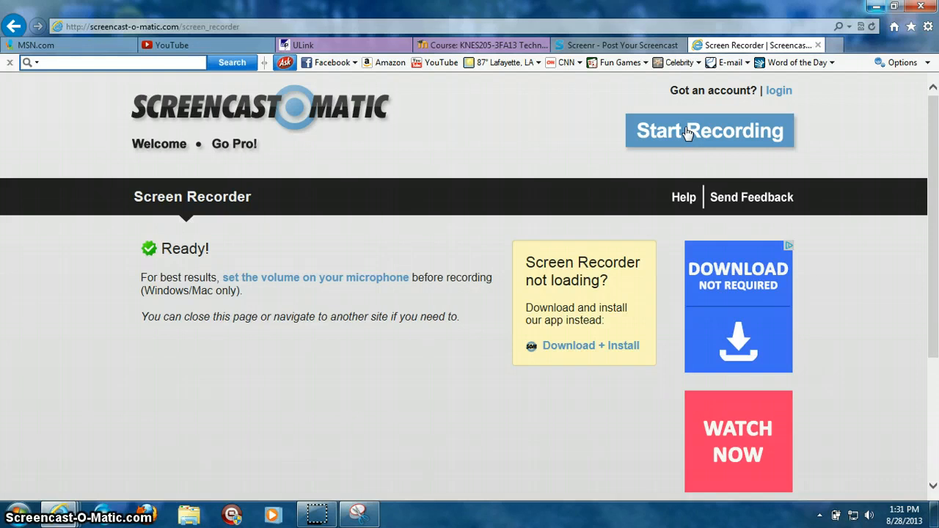
mouse_move(347, 446)
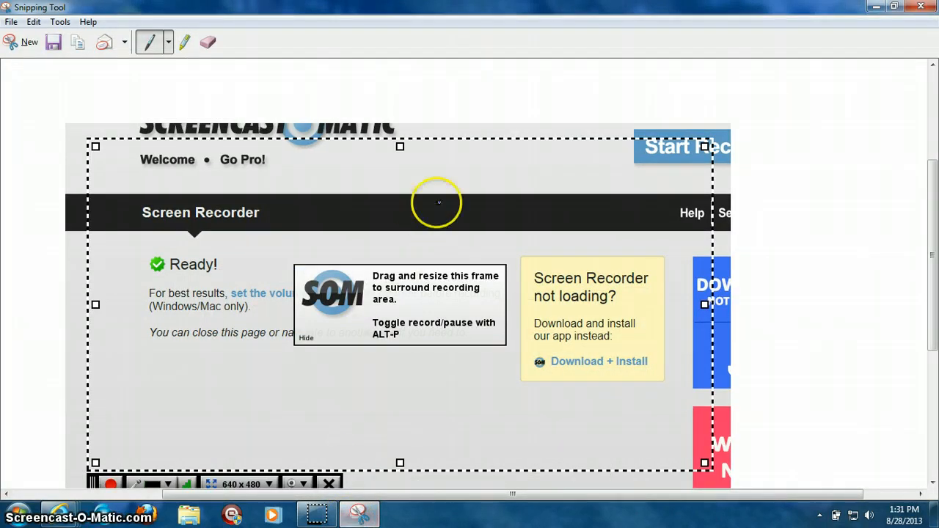
mouse_move(576, 214)
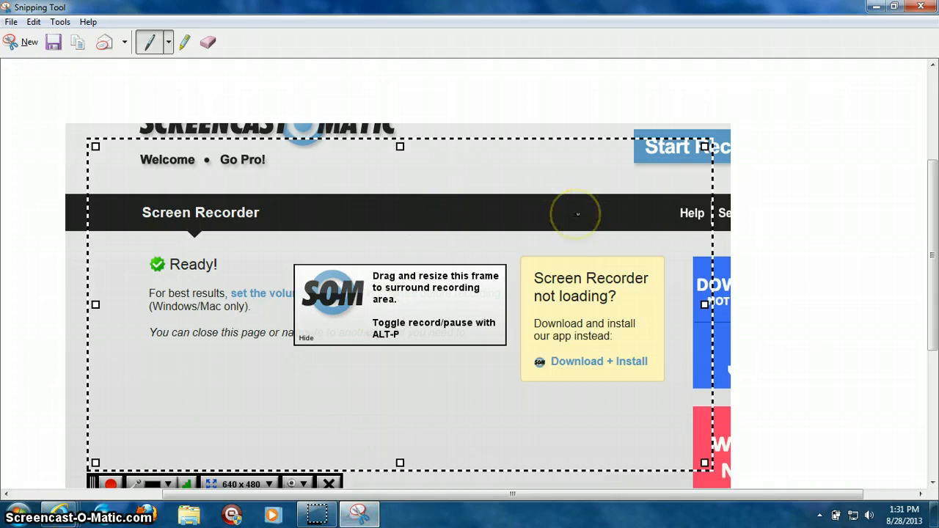
mouse_move(408, 237)
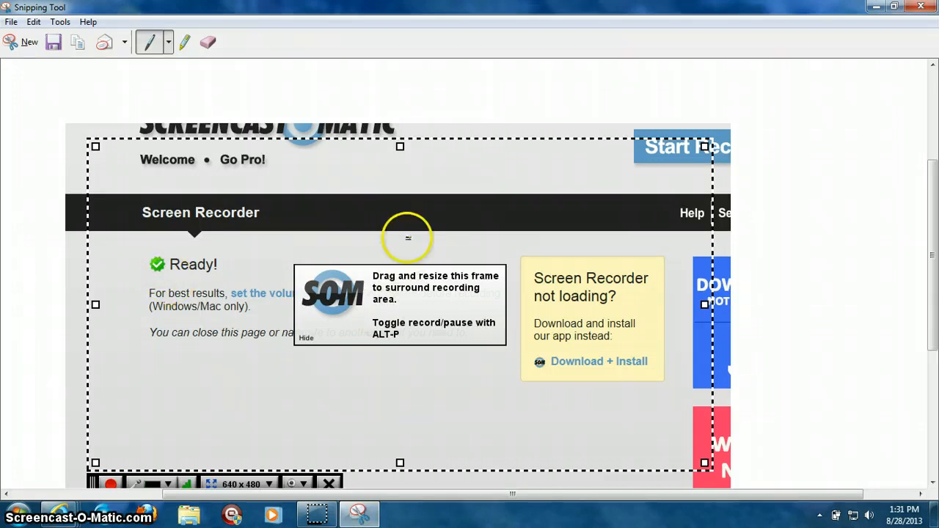
mouse_move(443, 334)
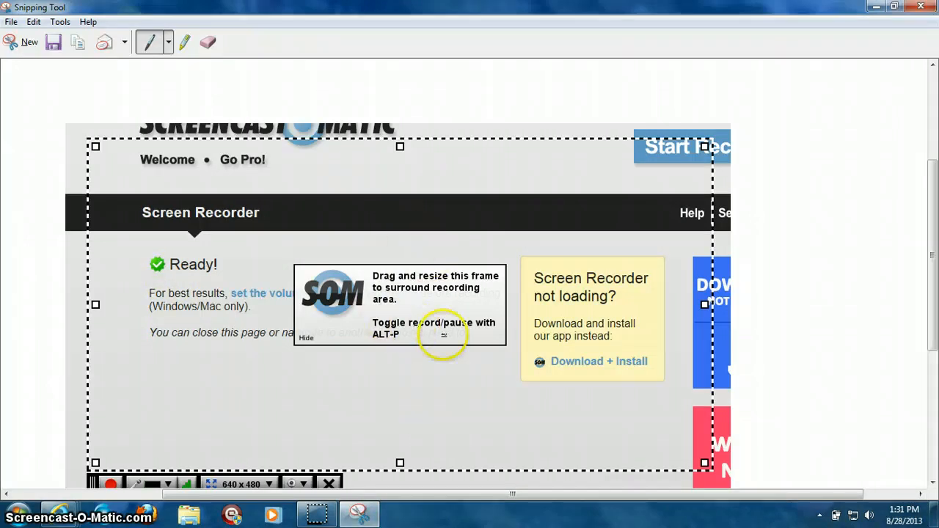
mouse_move(510, 301)
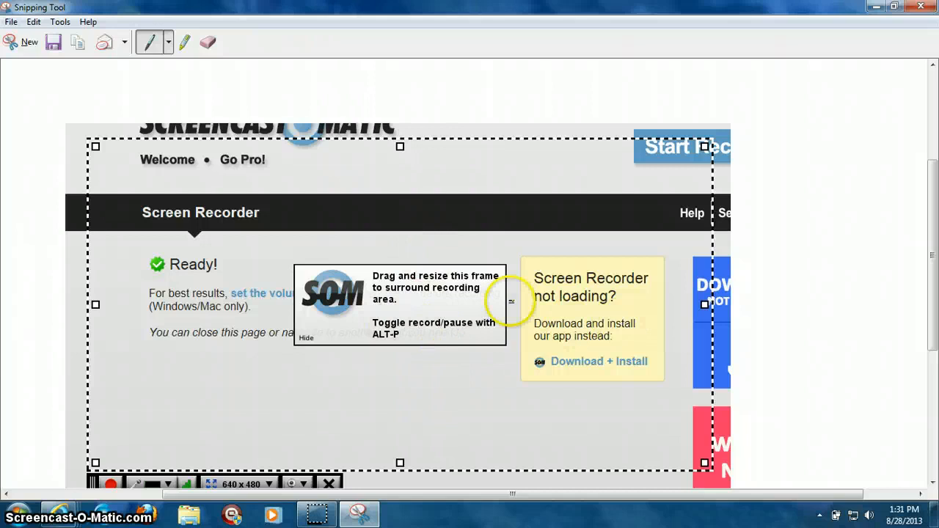
mouse_move(149, 429)
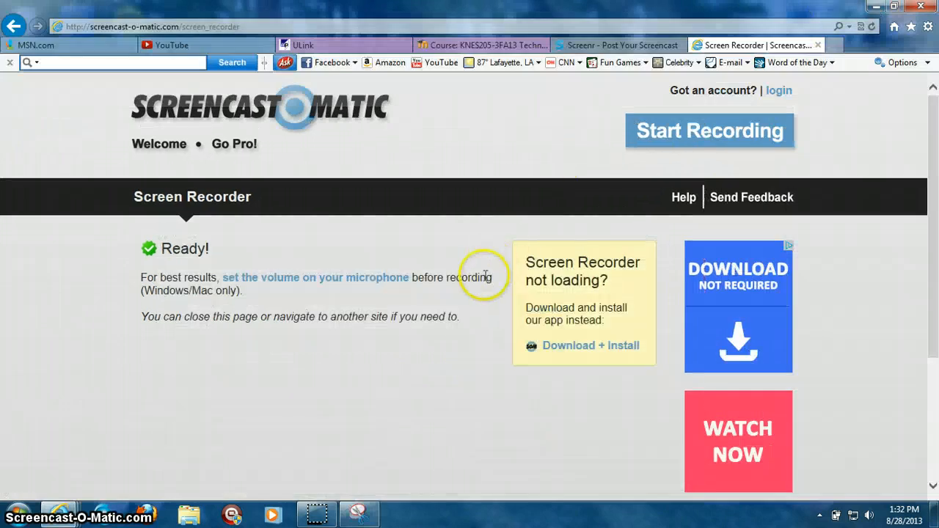
mouse_move(408, 441)
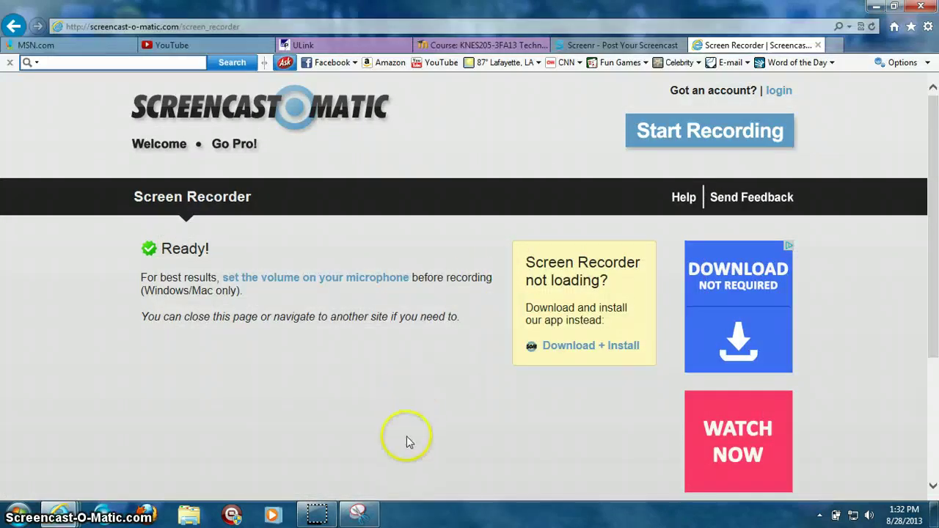